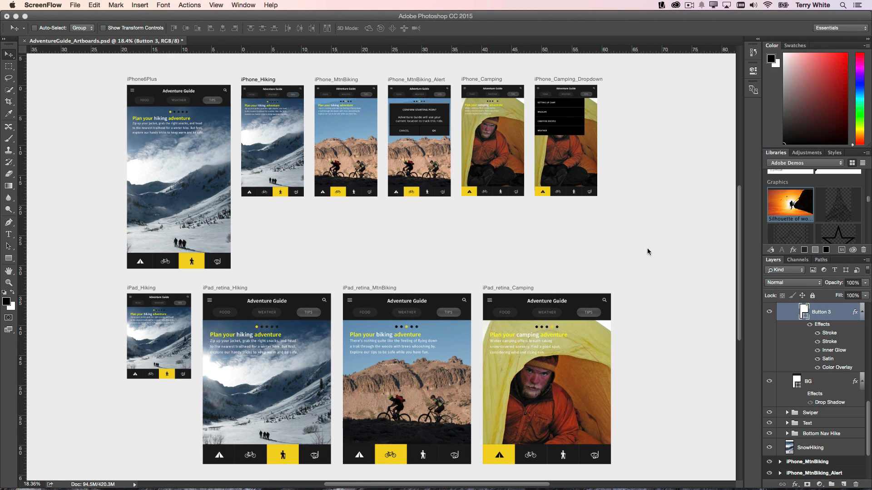
mouse_move(303, 225)
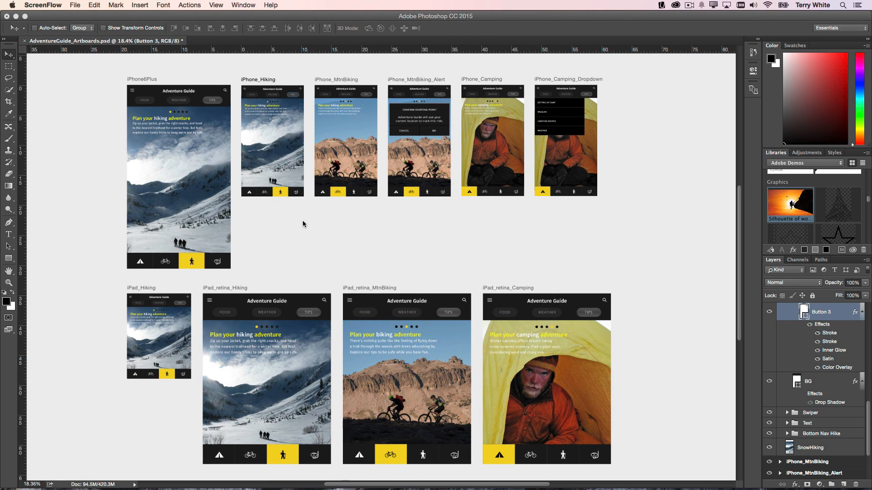
mouse_move(339, 308)
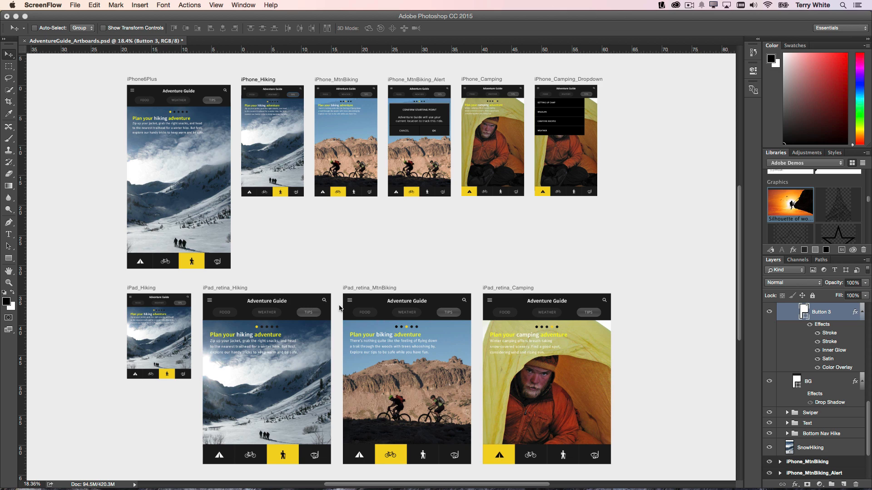
mouse_move(173, 174)
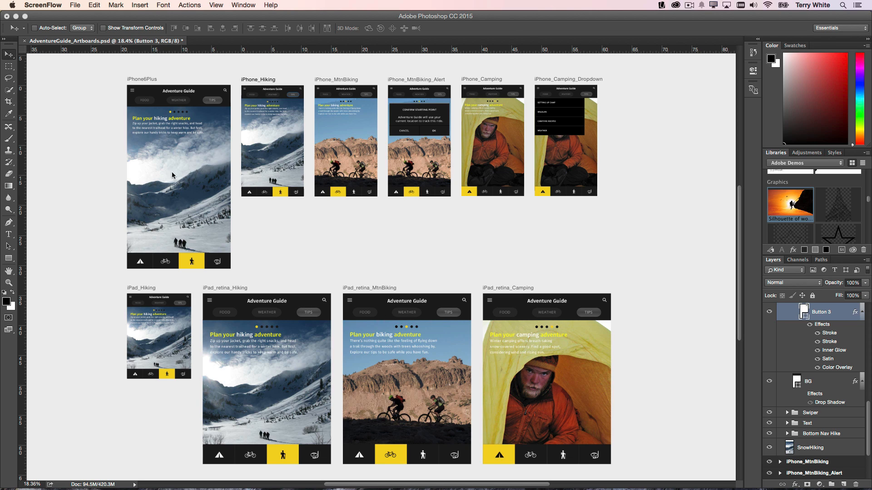
mouse_move(343, 128)
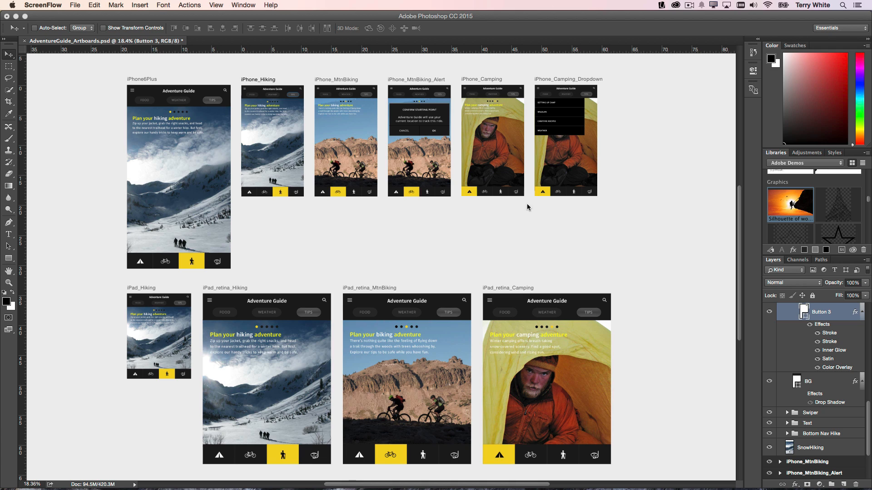
mouse_move(604, 317)
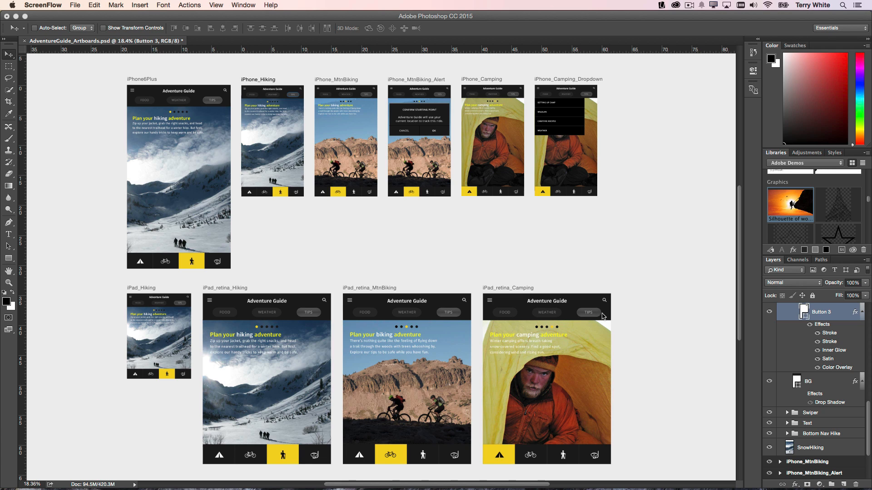
mouse_move(565, 263)
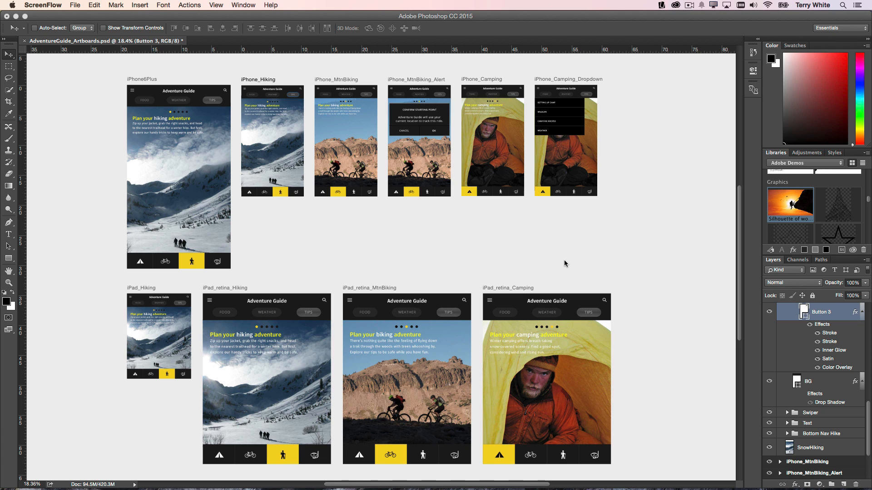
mouse_move(573, 273)
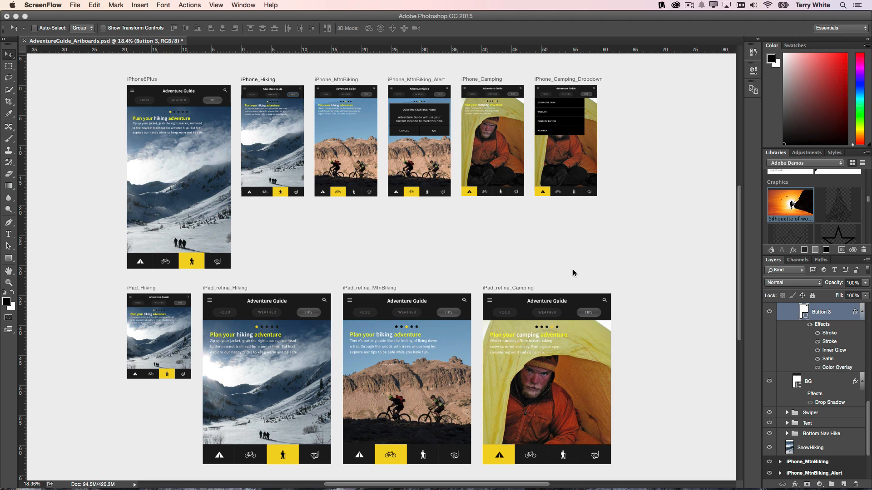
mouse_move(531, 247)
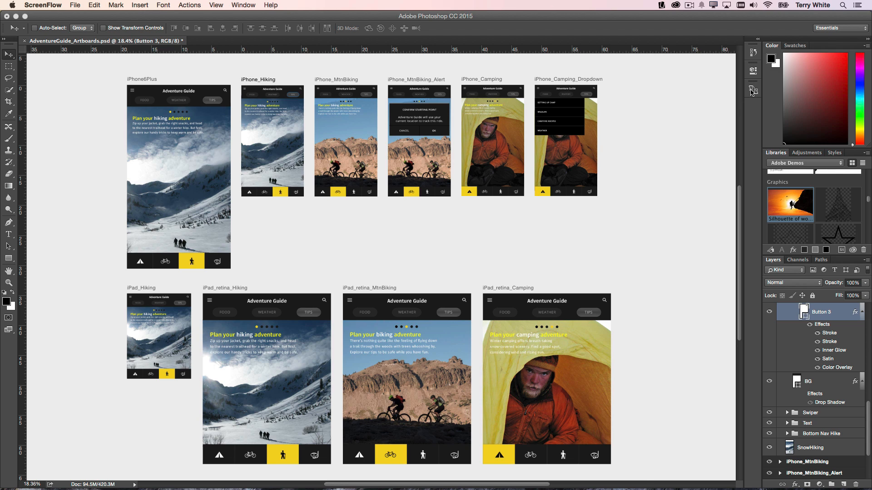
Step: Start Device Preview so the mirrored iPad shows the iPad_retina_Hiking artboard
click(751, 90)
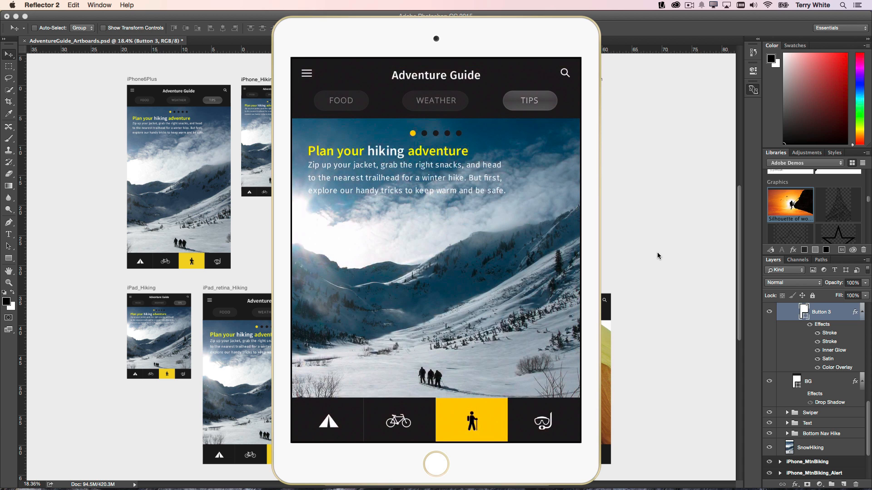
mouse_move(717, 206)
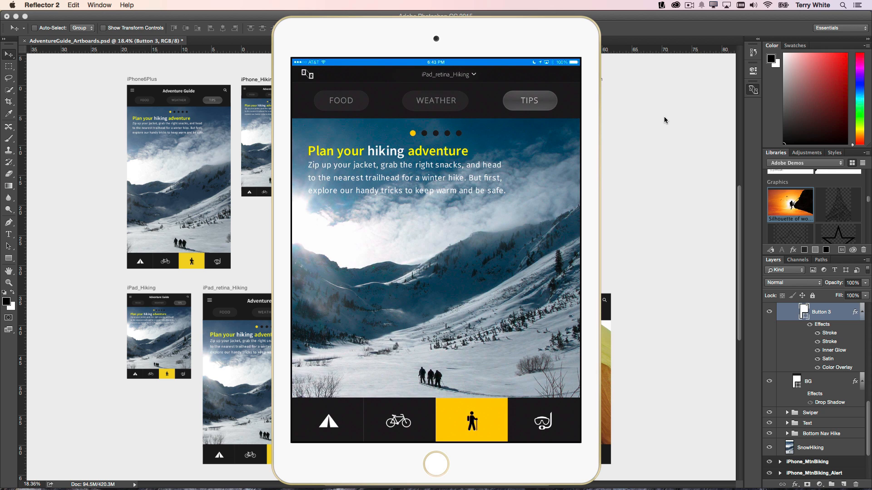
Step: Choose the iPhone6Plus artboard from the Preview CC Artboards list on the iPad
click(448, 73)
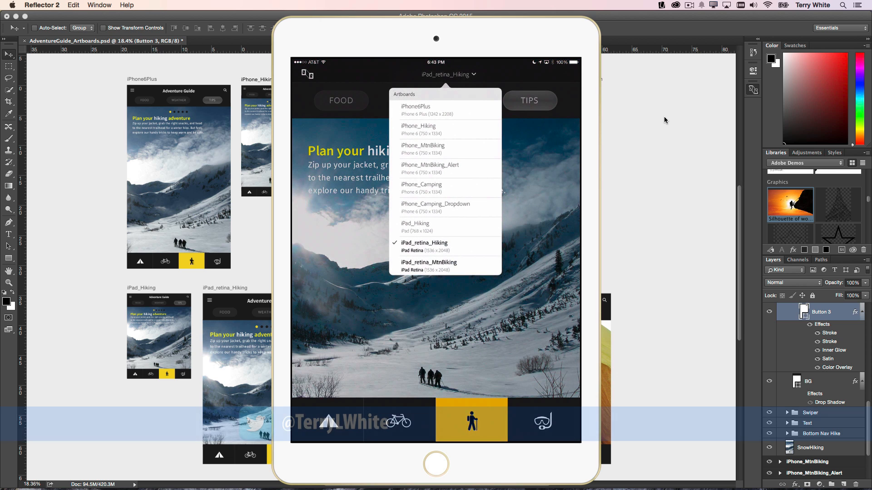
click(415, 110)
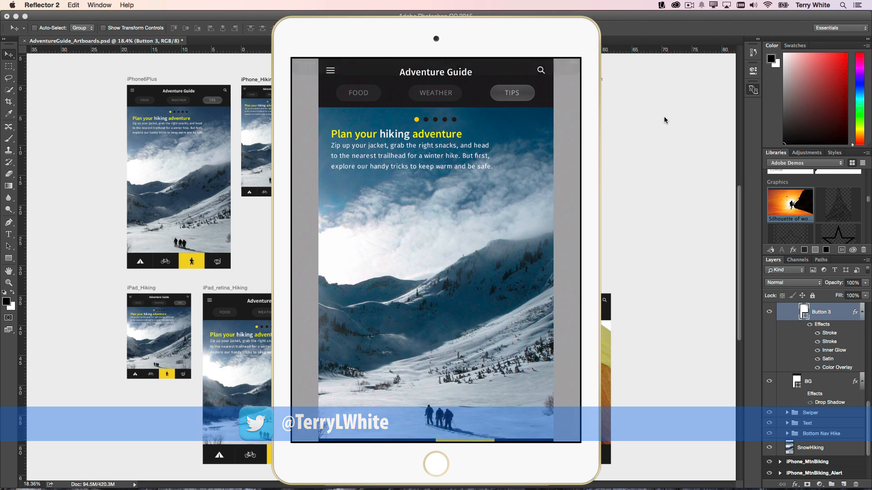
Step: Preview iPad_retina_Hiking again, then switch the iPad to the iPad_retina_MtnBiking artboard
click(448, 74)
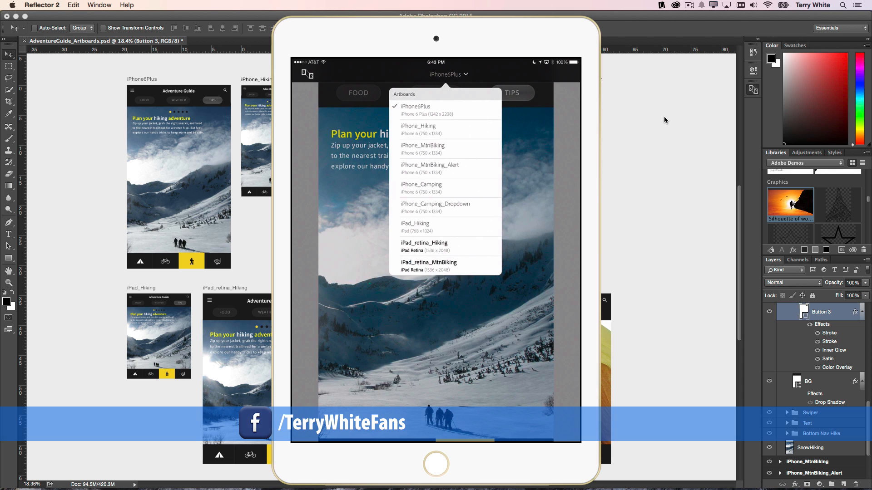
click(424, 246)
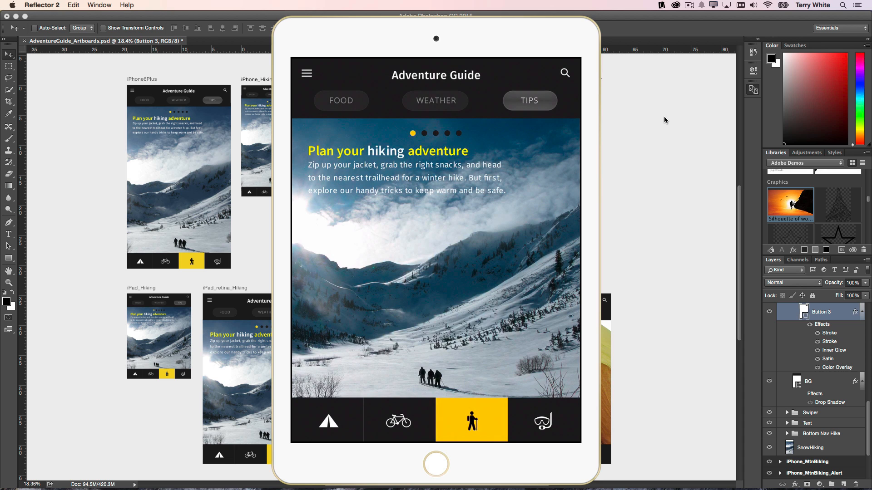
click(447, 74)
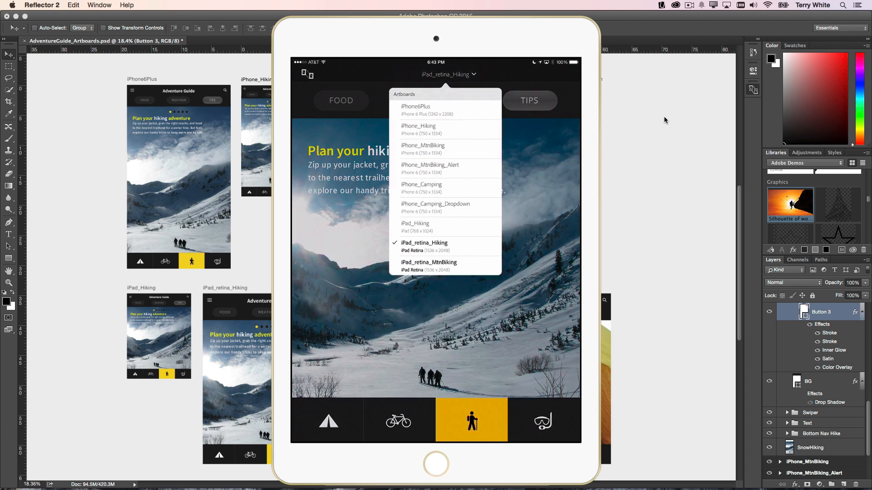
click(429, 266)
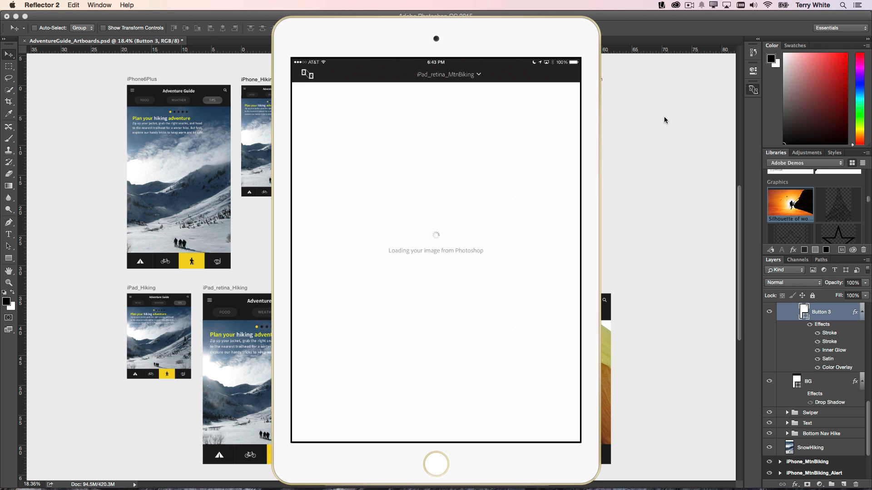